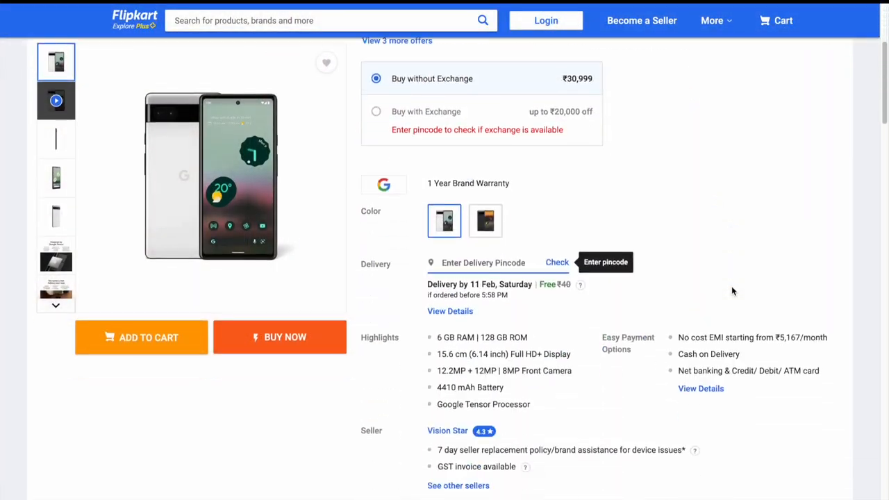
# Step: Scroll through the ChatGPT page before composing the scraping prompt
pyautogui.scroll(-3)
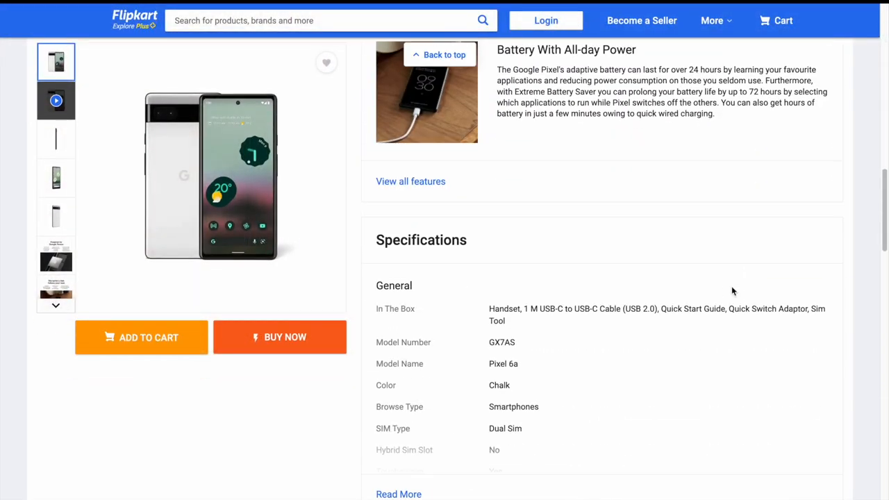
pyautogui.scroll(-3)
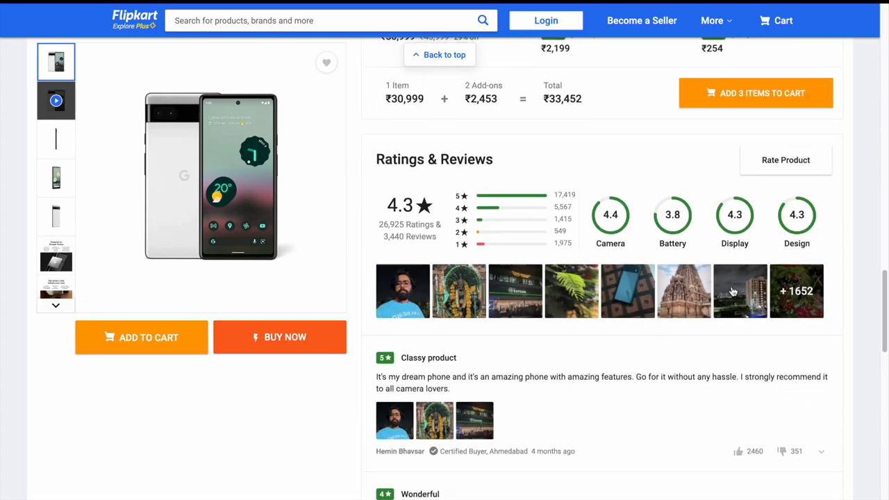
pyautogui.scroll(3)
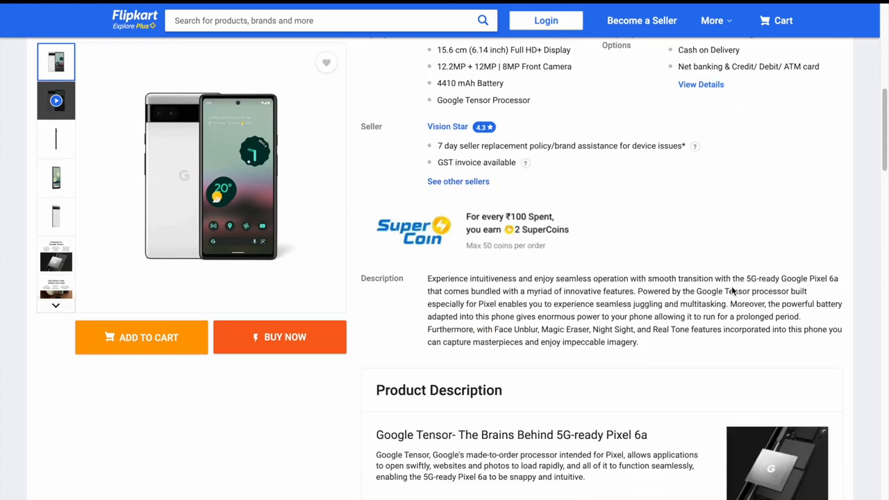
pyautogui.scroll(-3)
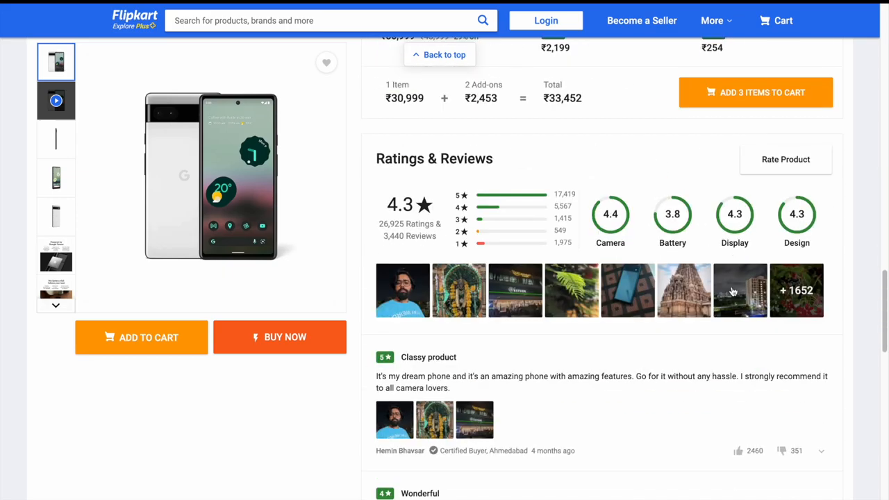
pyautogui.scroll(3)
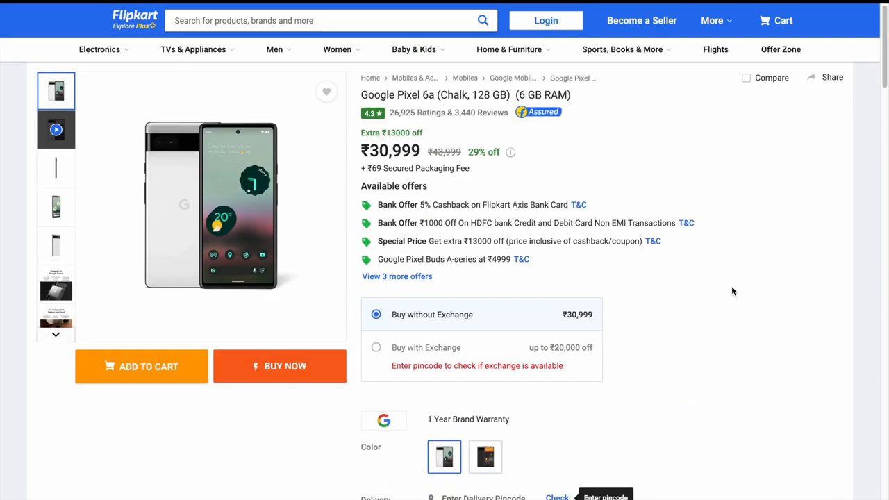
pyautogui.scroll(-3)
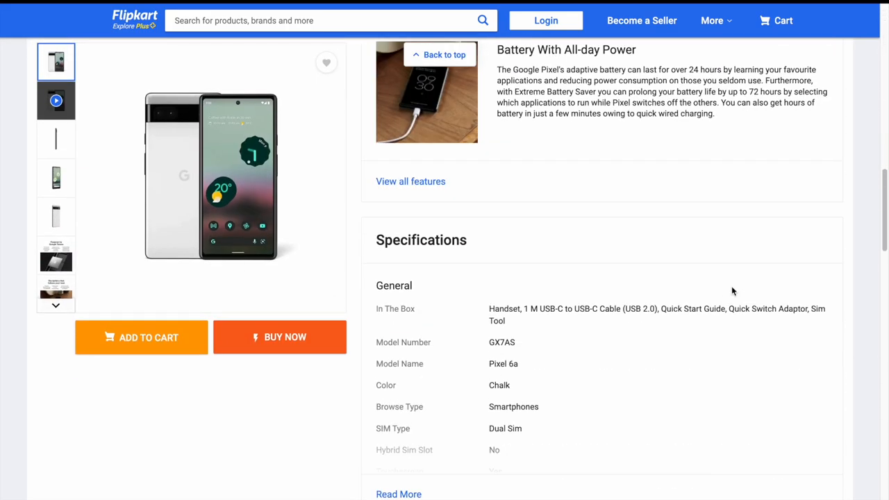
pyautogui.scroll(-3)
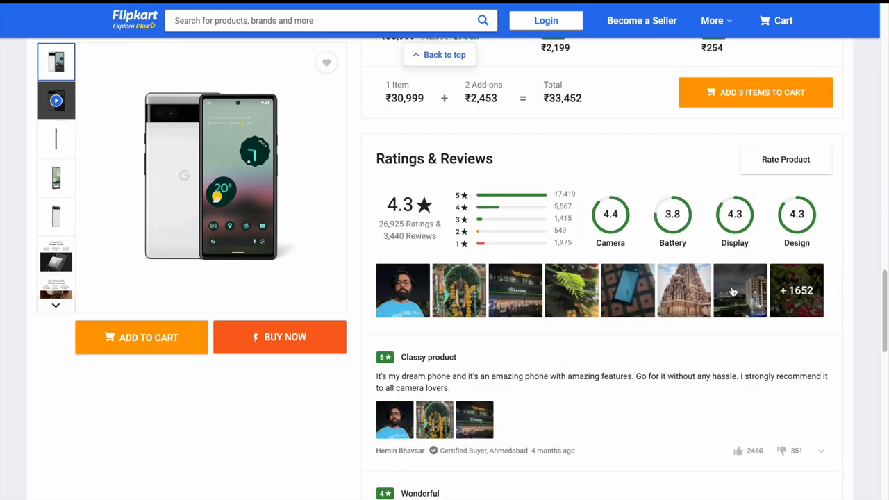
pyautogui.scroll(3)
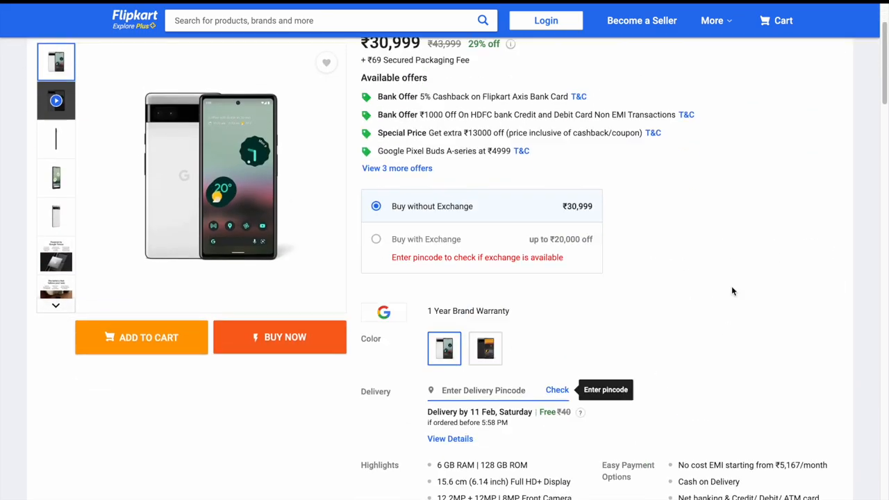
pyautogui.scroll(-3)
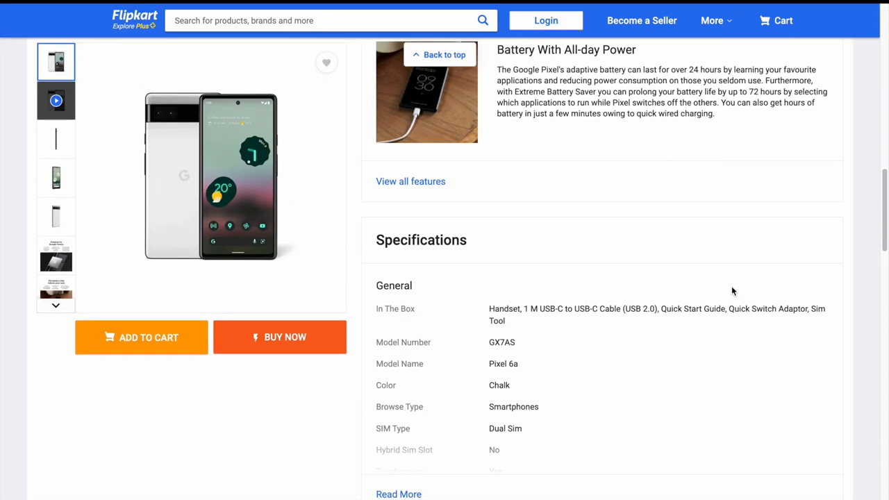
pyautogui.scroll(-3)
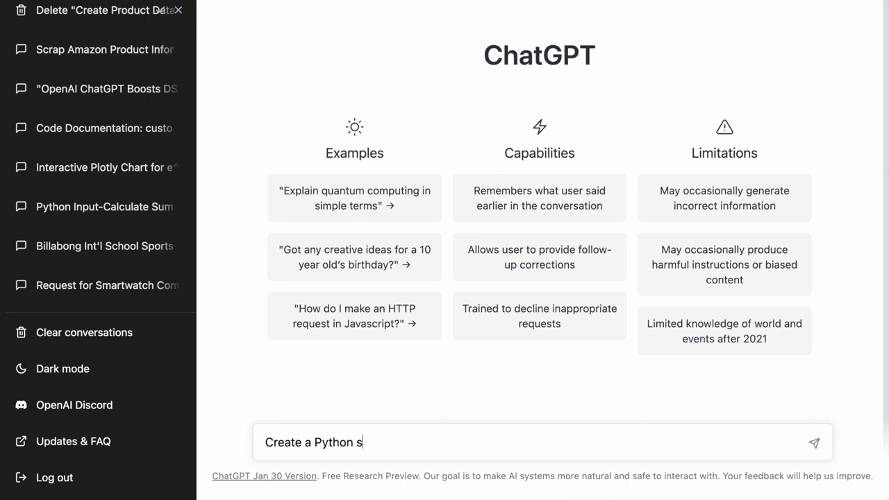
# Step: Type the prompt 'script to extract Product name, MRP and Selling price from the fol…'
pyautogui.write('cript to extract')
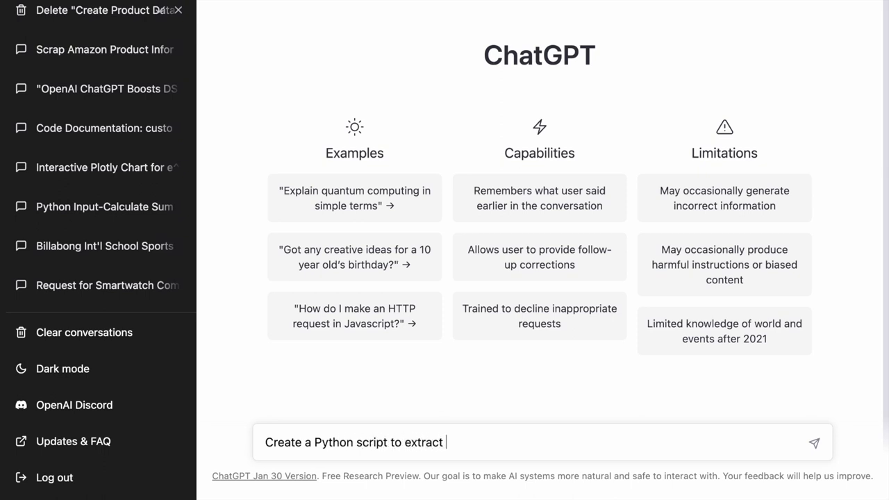
pyautogui.write('Product name,')
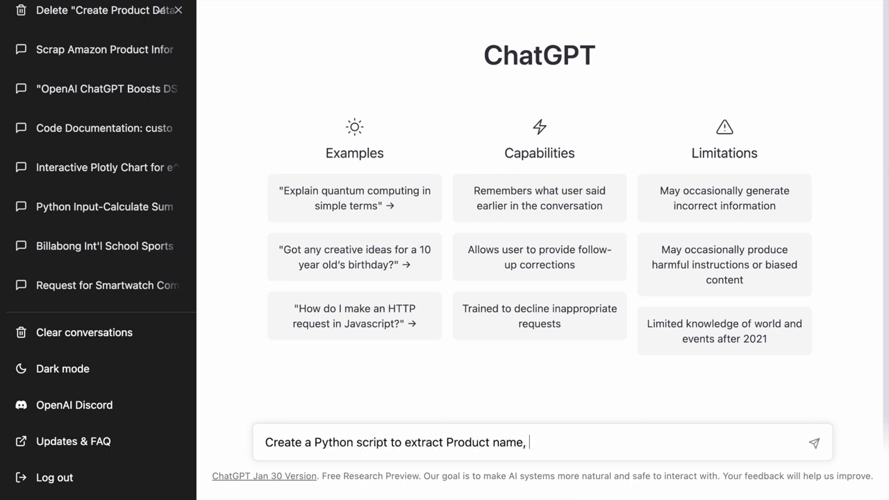
pyautogui.write('MRP adnd')
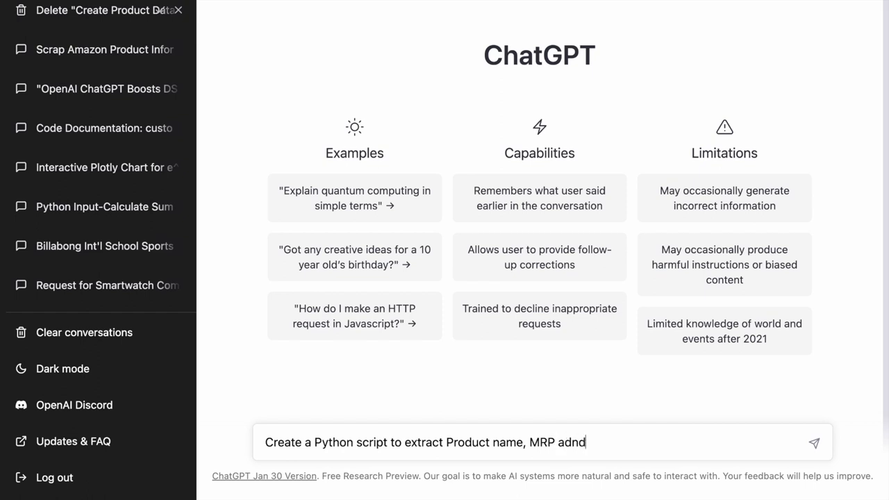
pyautogui.write('and Selling f')
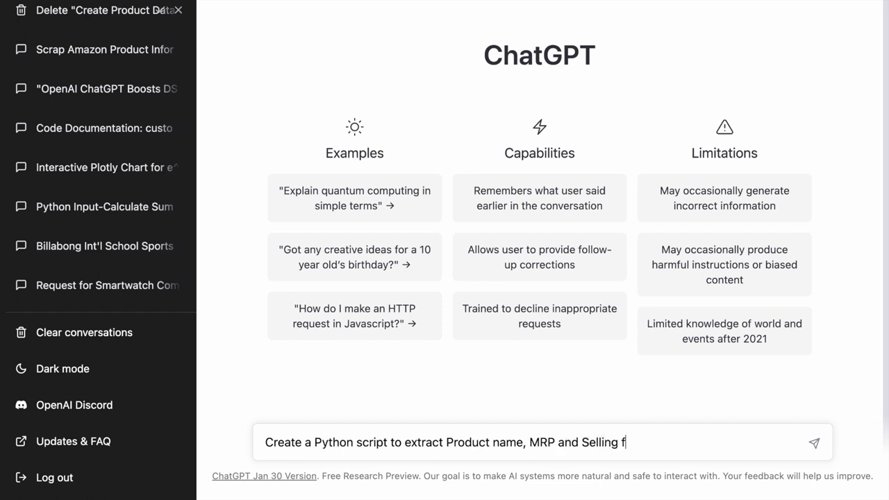
pyautogui.write('price from the')
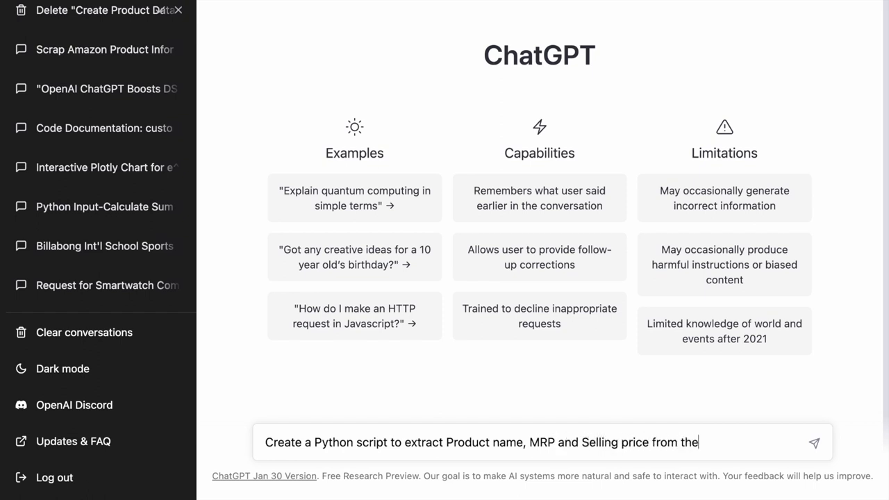
pyautogui.write('fol')
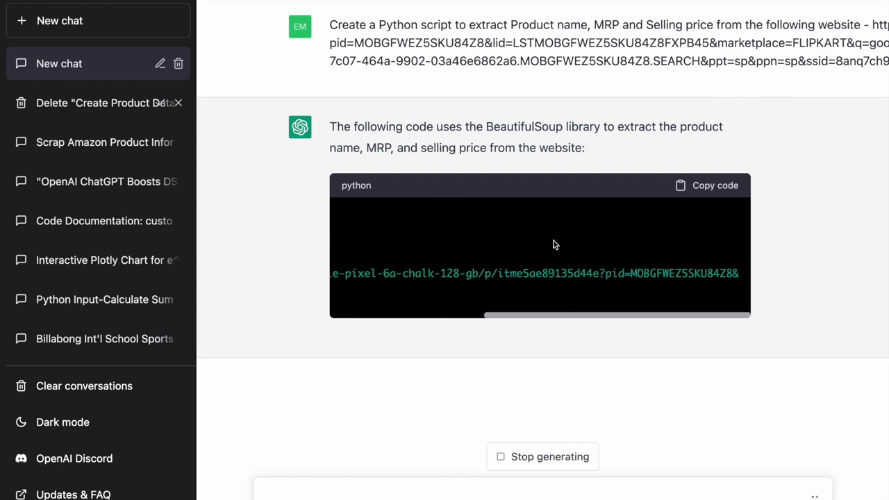
# Step: Scroll through ChatGPT's BeautifulSoup code for the Flipkart Pixel 6a page
pyautogui.hscroll(3)
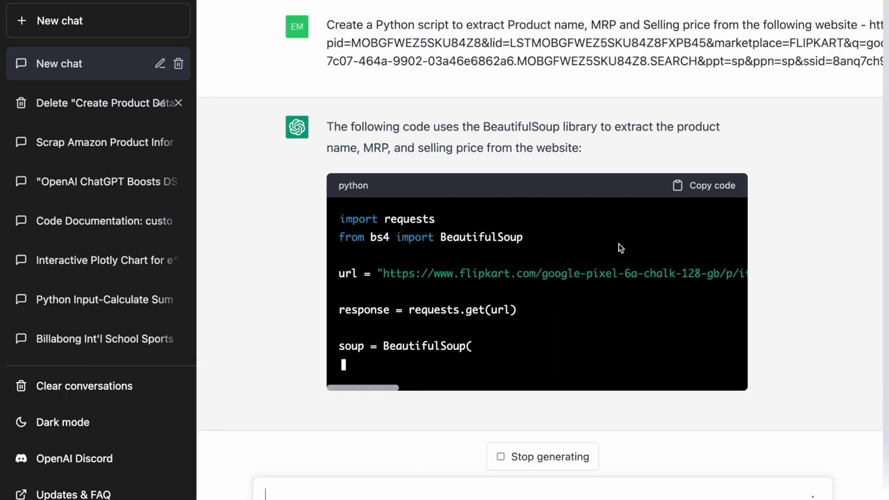
pyautogui.scroll(-3)
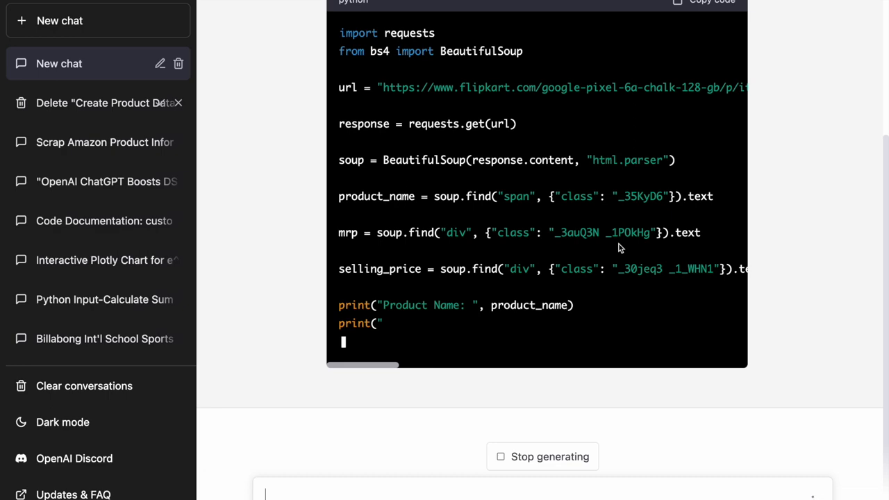
pyautogui.scroll(3)
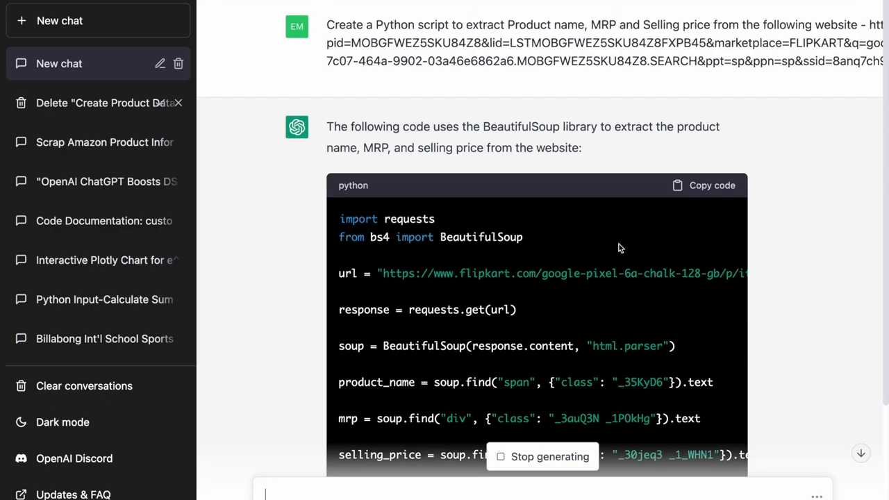
pyautogui.scroll(-3)
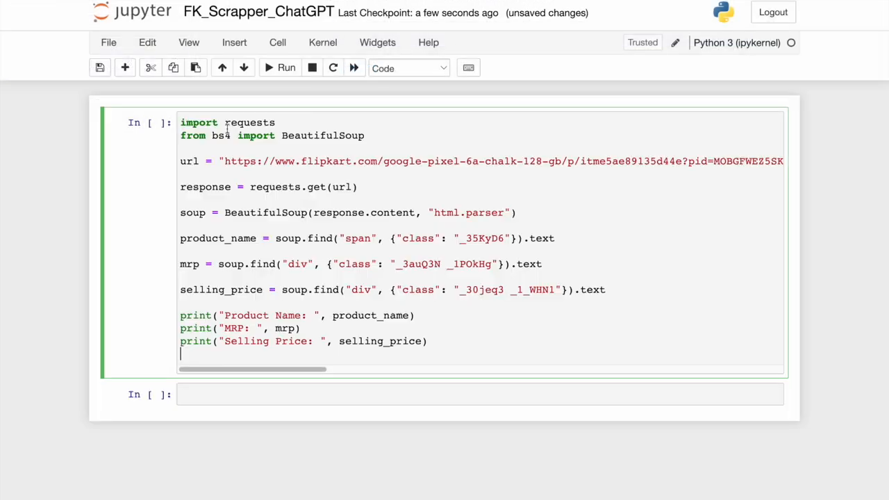
pyautogui.moveTo(401, 192)
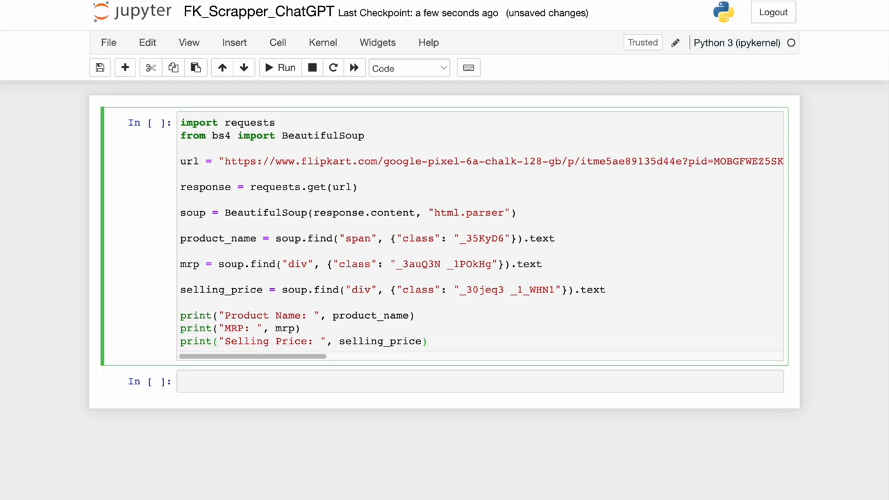
# Step: Run the Jupyter cell holding the pasted Flipkart scraper
pyautogui.click(285, 68)
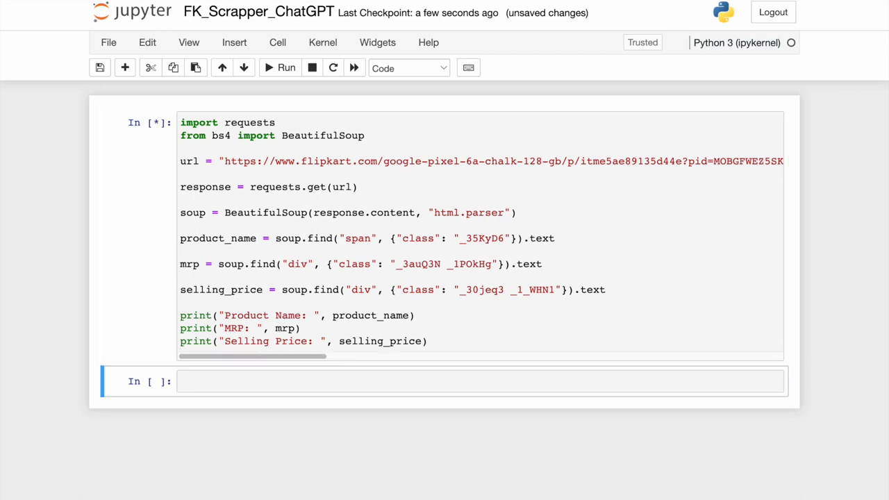
pyautogui.click(286, 67)
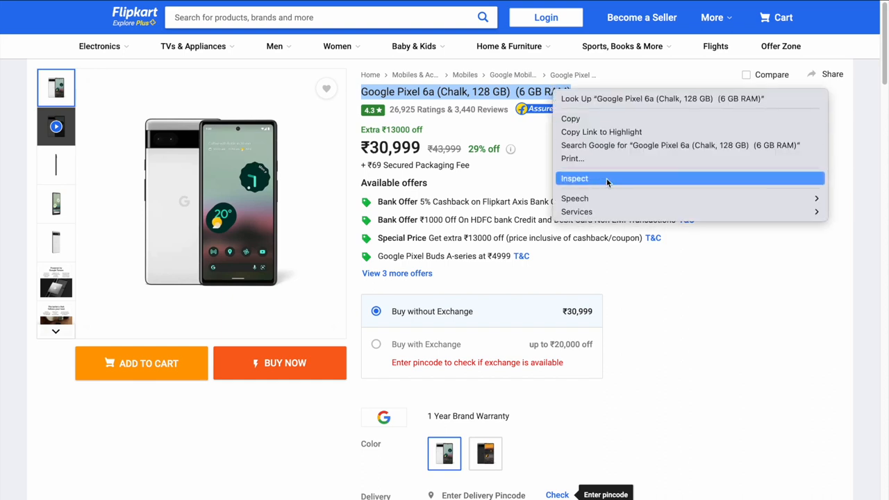
# Step: Inspect the Pixel 6a title, expand its span and select class B_NuCI
pyautogui.click(575, 178)
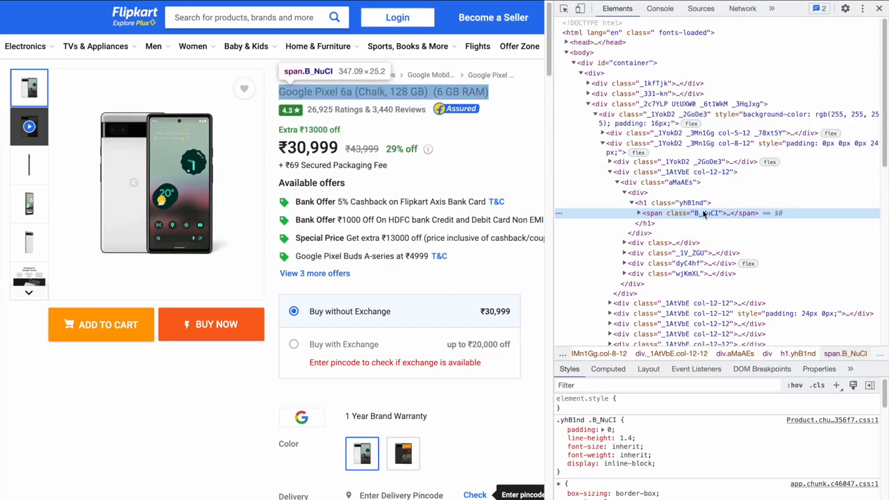
pyautogui.click(639, 213)
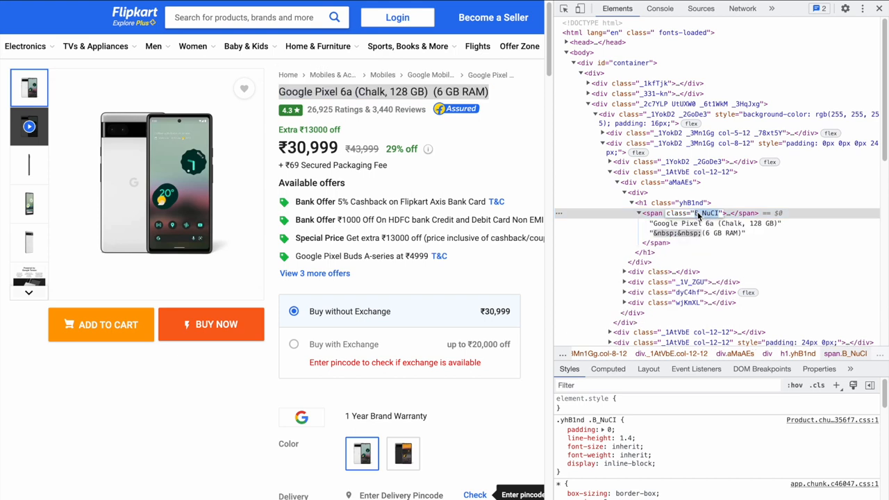
pyautogui.click(702, 223)
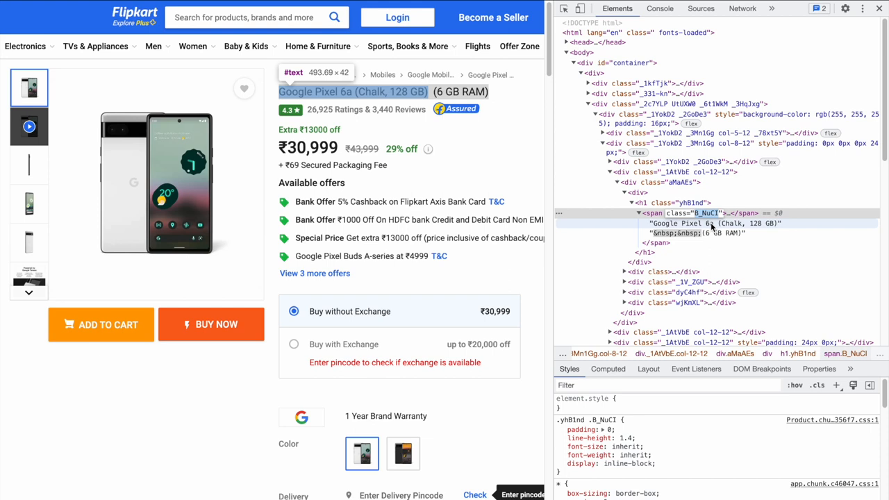
pyautogui.moveTo(706, 214)
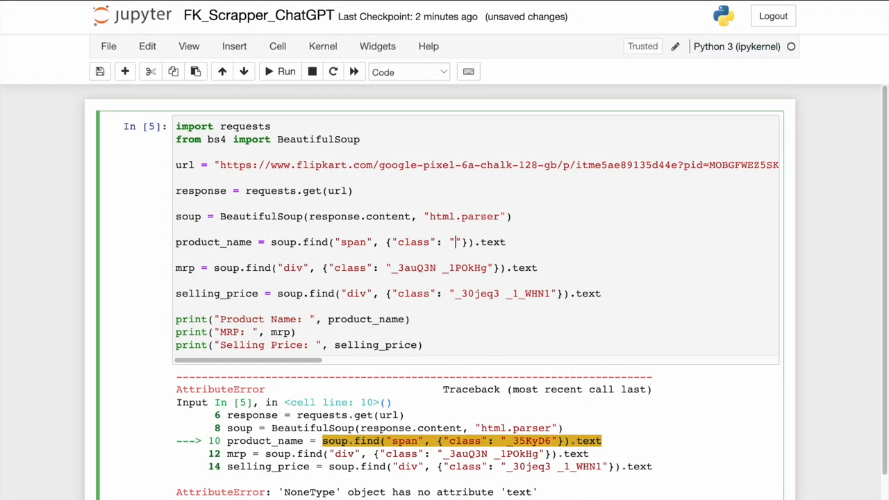
# Step: Use class B_NuCI and re-run until name, MRP ₹43,999 and price ₹30,999 print
pyautogui.write('B_NuCI')
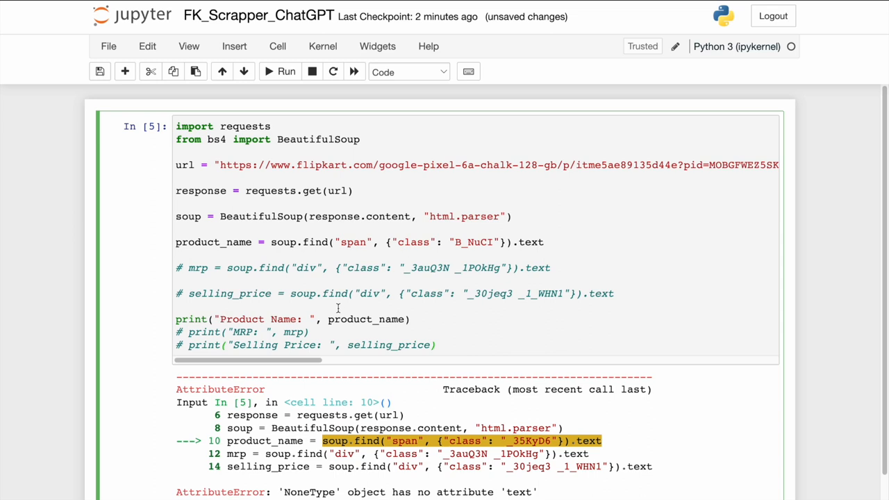
pyautogui.click(286, 72)
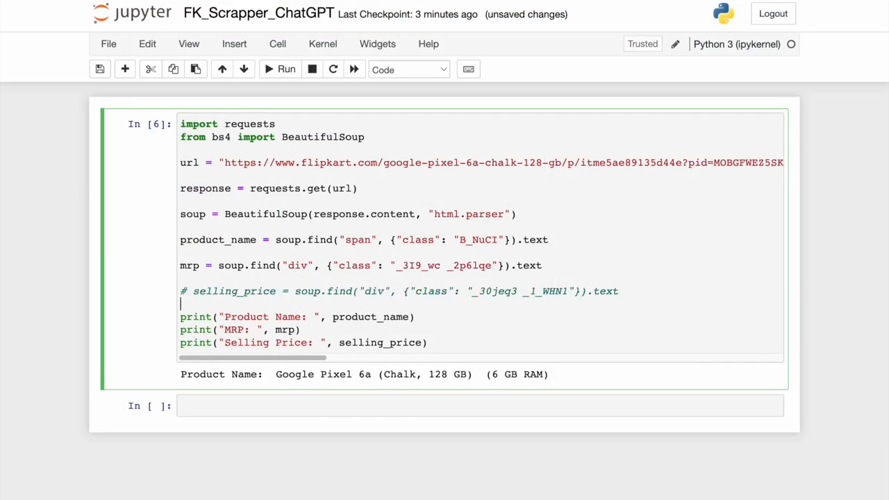
pyautogui.click(286, 69)
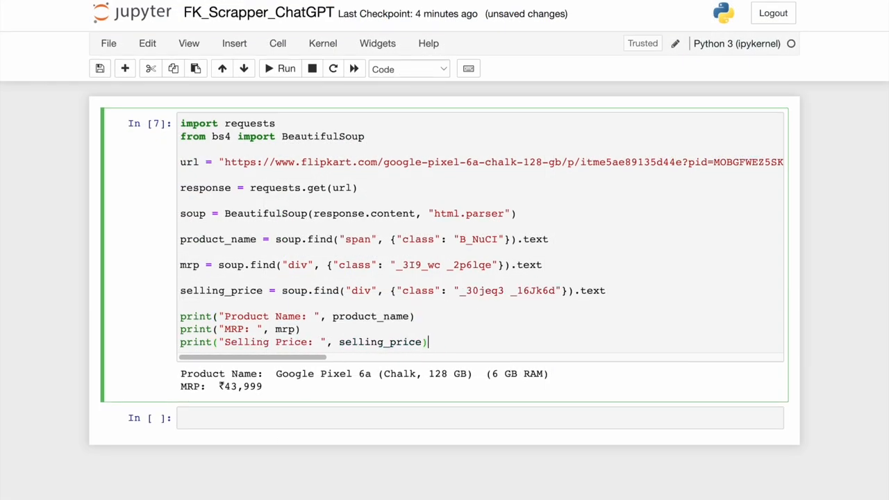
pyautogui.click(286, 68)
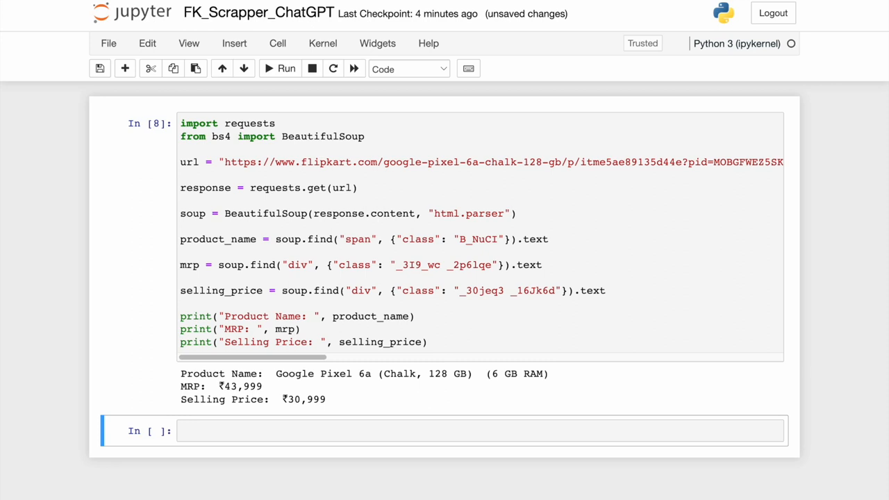
pyautogui.moveTo(181, 373); pyautogui.dragTo(326, 400)
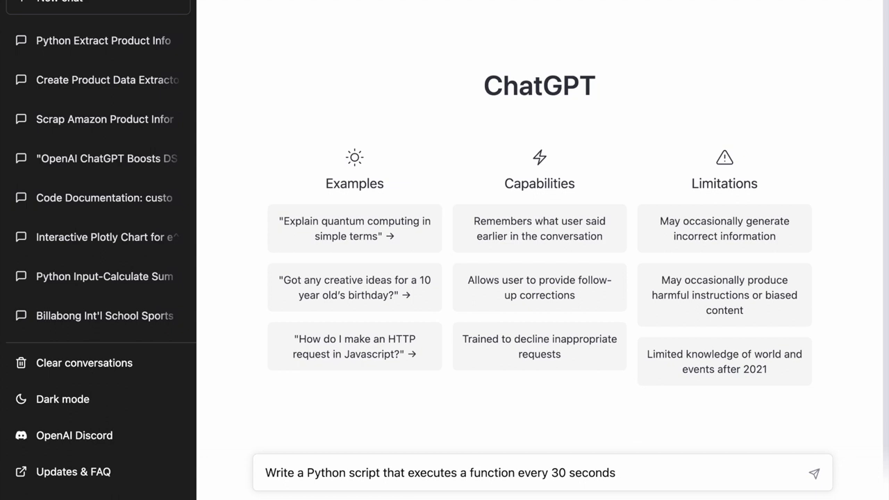
# Step: Send the 30-second repeat request and scroll the time.sleep loop answer
pyautogui.click(814, 473)
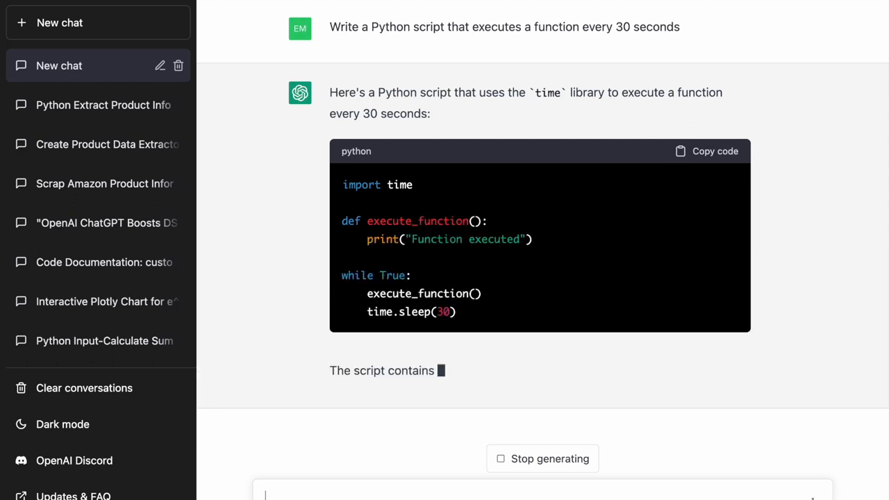
pyautogui.scroll(-3)
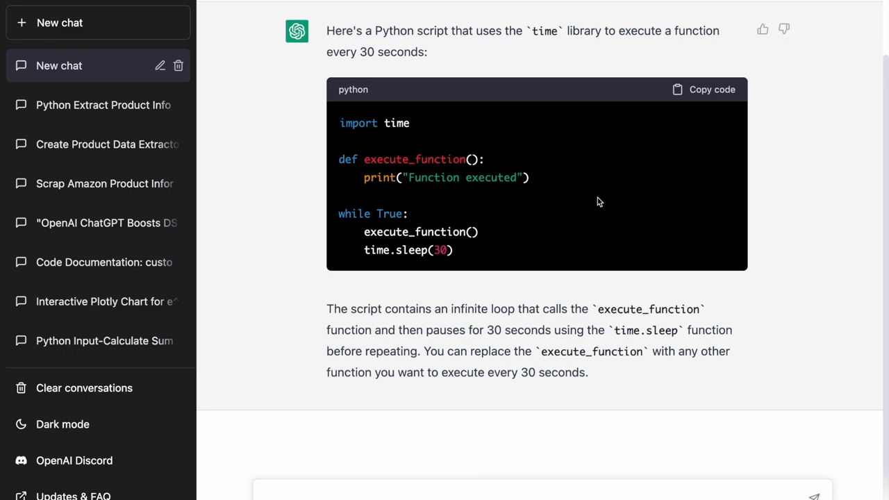
pyautogui.scroll(3)
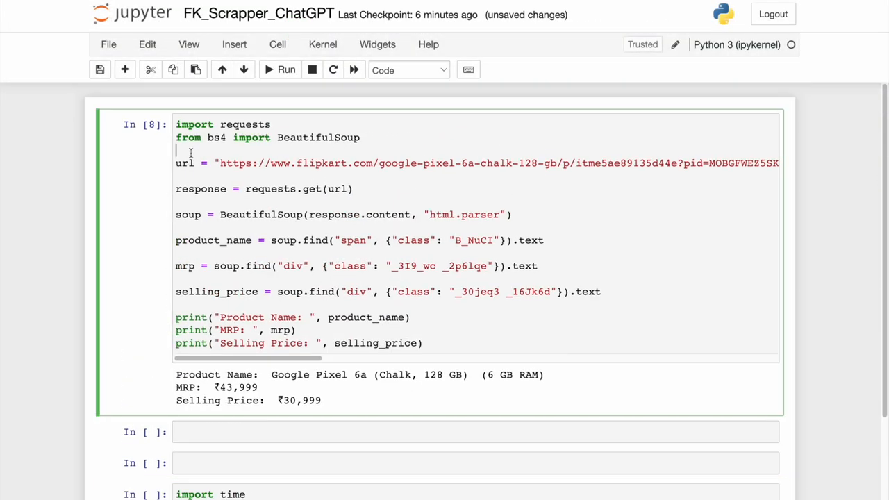
# Step: Move the scraping lines into execute_function, delete return 1, and run the loop cell
pyautogui.moveTo(176, 163); pyautogui.dragTo(601, 291)
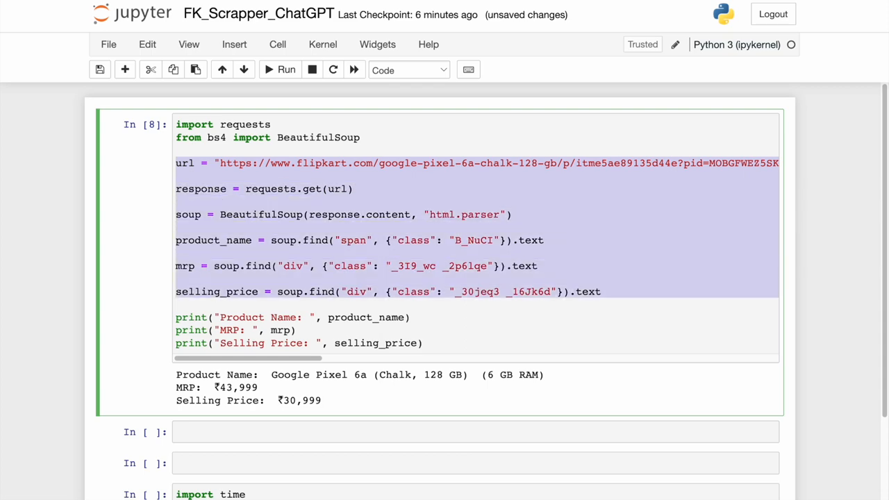
pyautogui.scroll(-3)
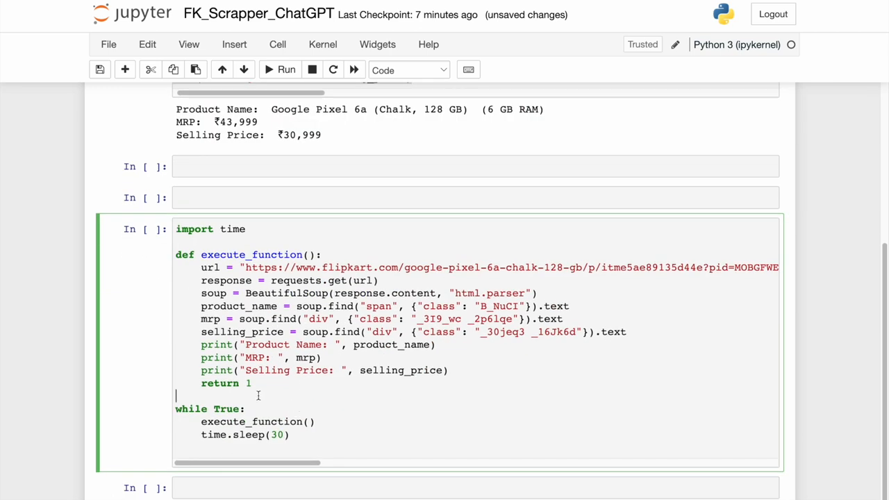
pyautogui.press('Backspace')
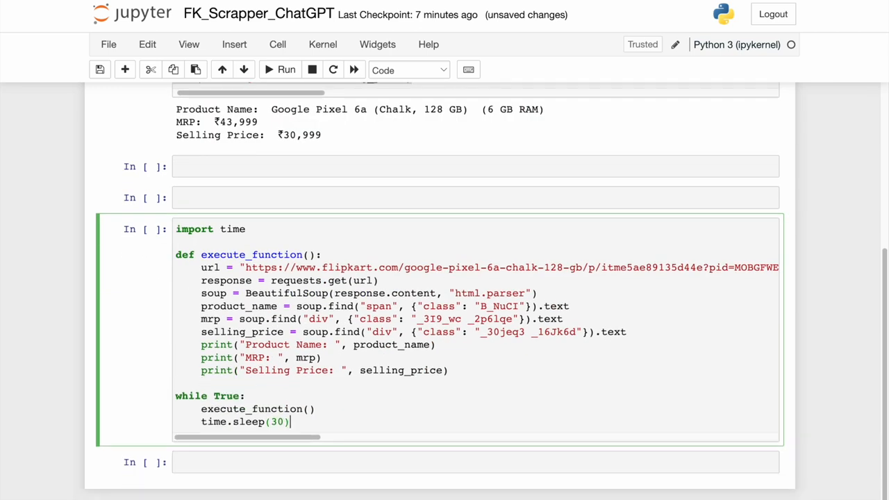
pyautogui.click(285, 69)
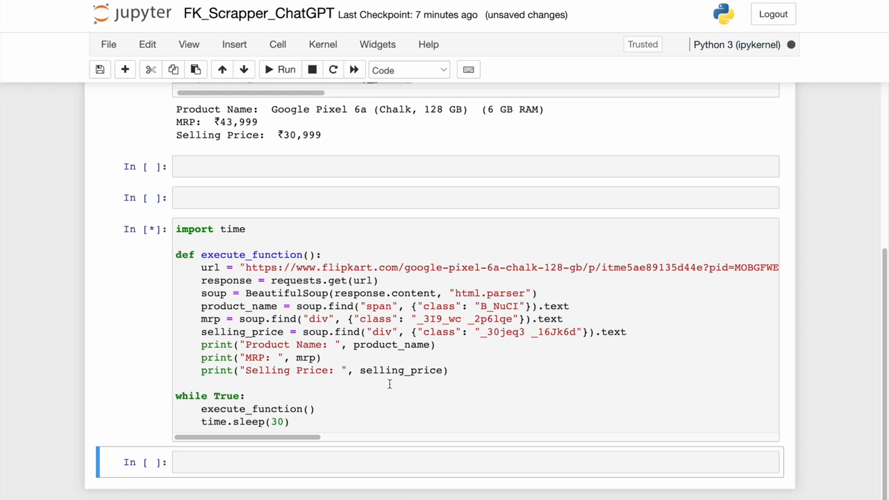